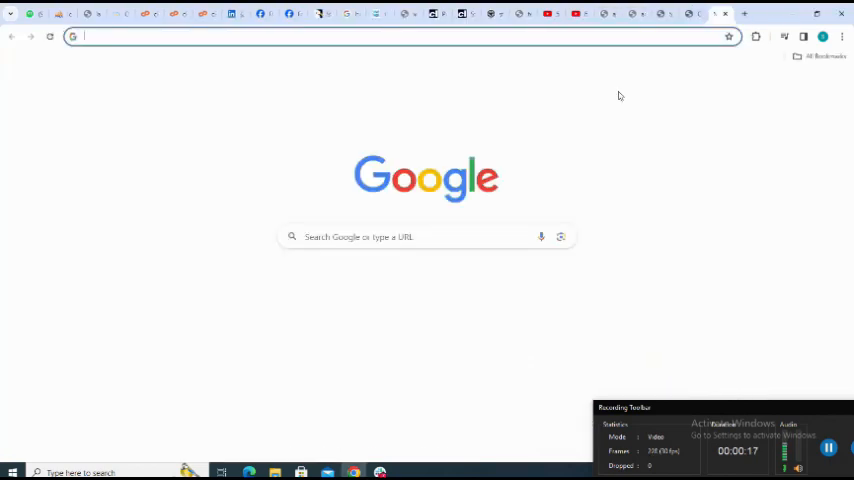
Go to codelist.cc and reach the StudyBuddy SaaS v1.3.5 post's download mirror links.
type("codelist.cc")
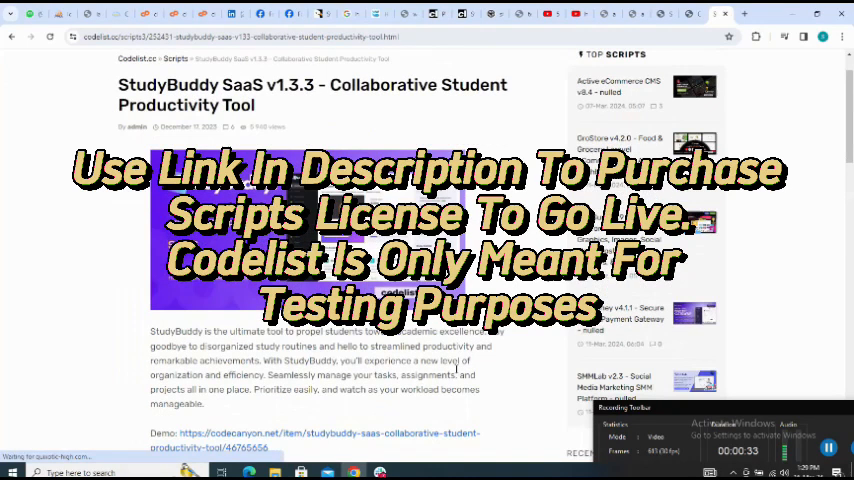
scroll("down", 3)
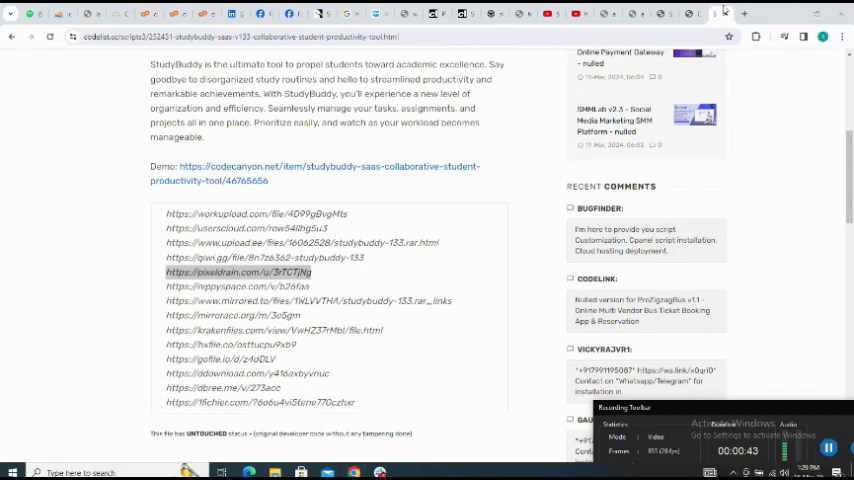
left_click(746, 16)
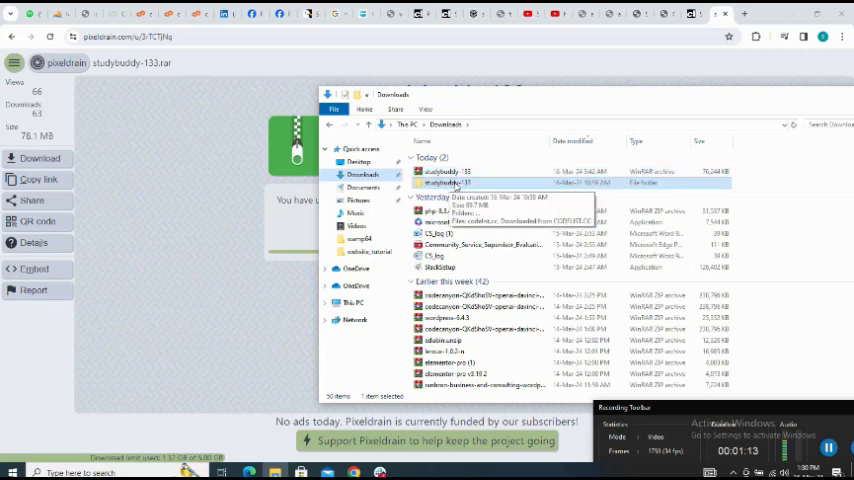
Open the downloaded studybuddy-133 archive in Downloads to see its package contents.
double_click(450, 184)
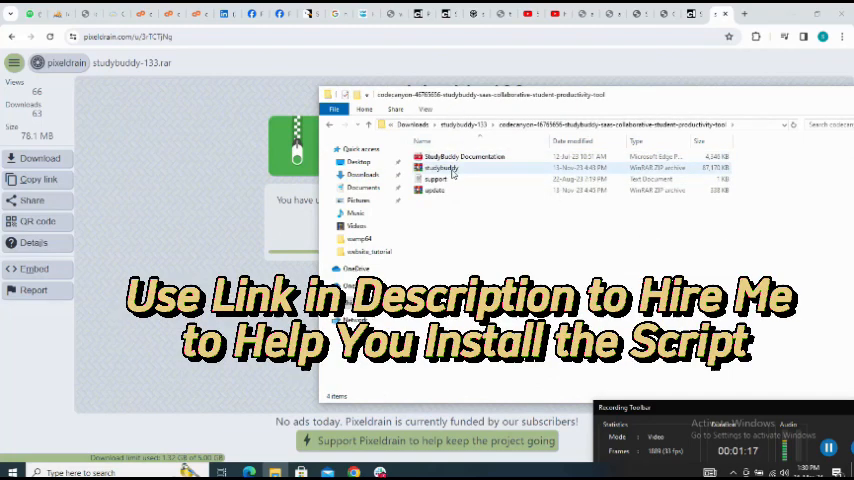
mouse_move(442, 168)
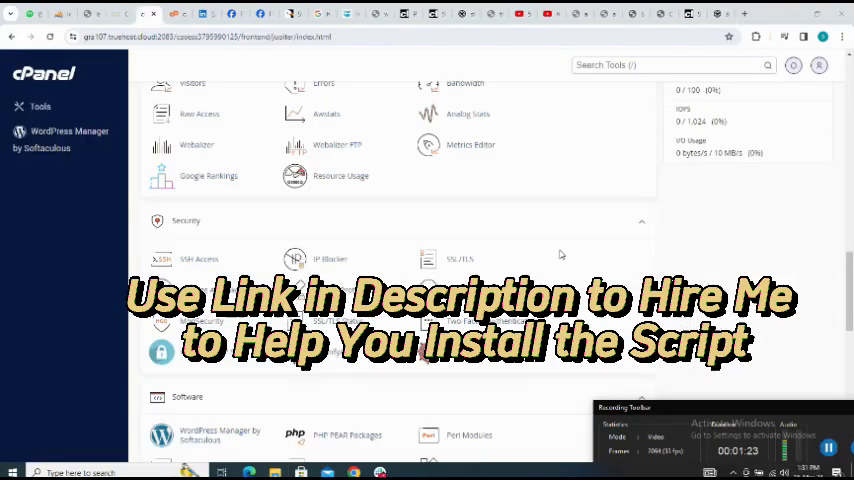
Extract studybuddy.zip inside the subdomain's folder in File Manager and dismiss the Extraction Results.
scroll("up", 3)
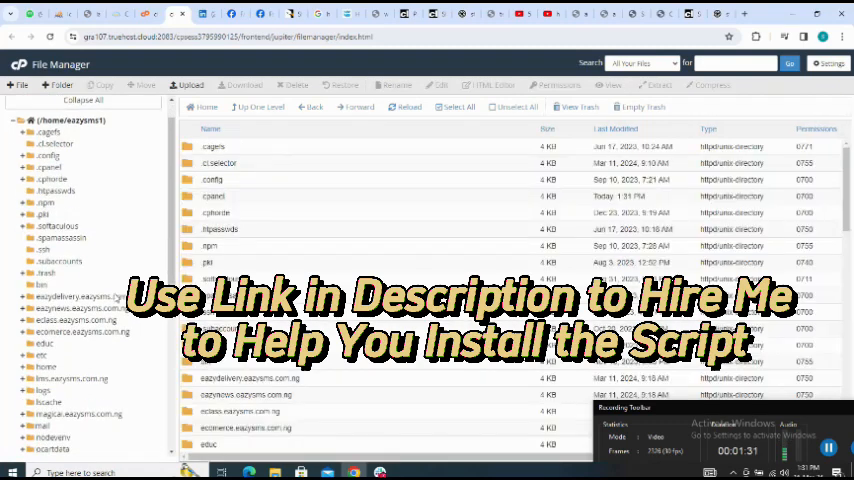
left_click(44, 268)
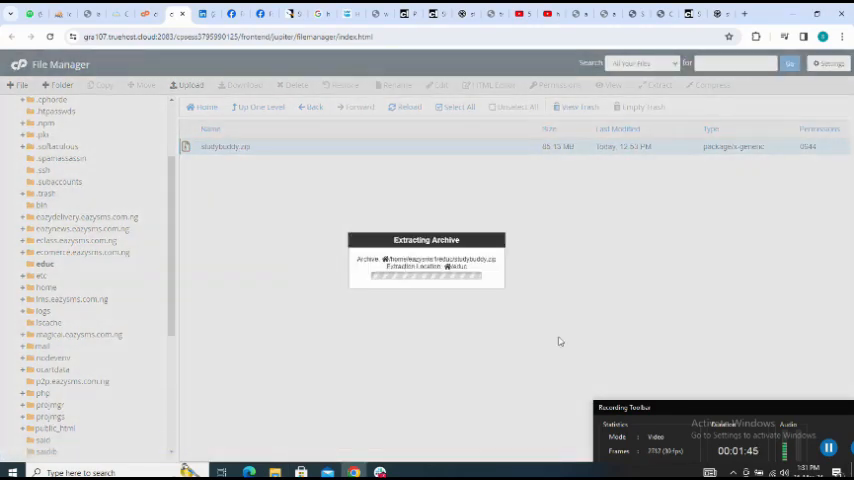
mouse_move(664, 282)
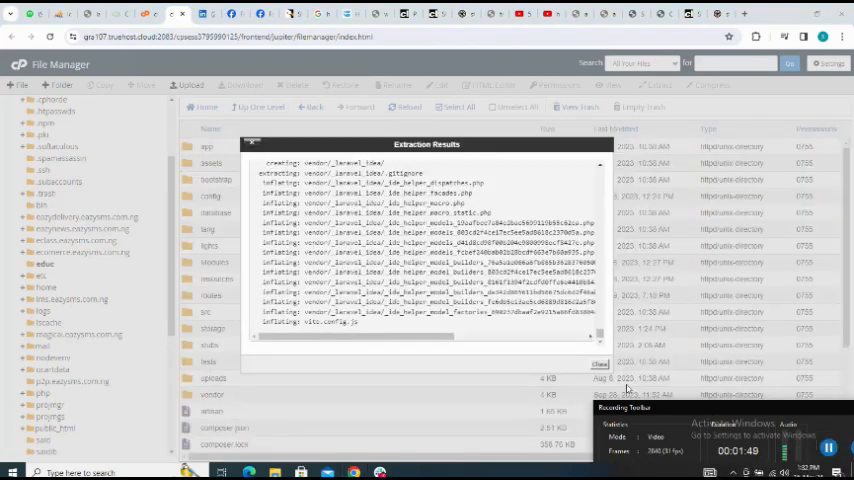
left_click(598, 364)
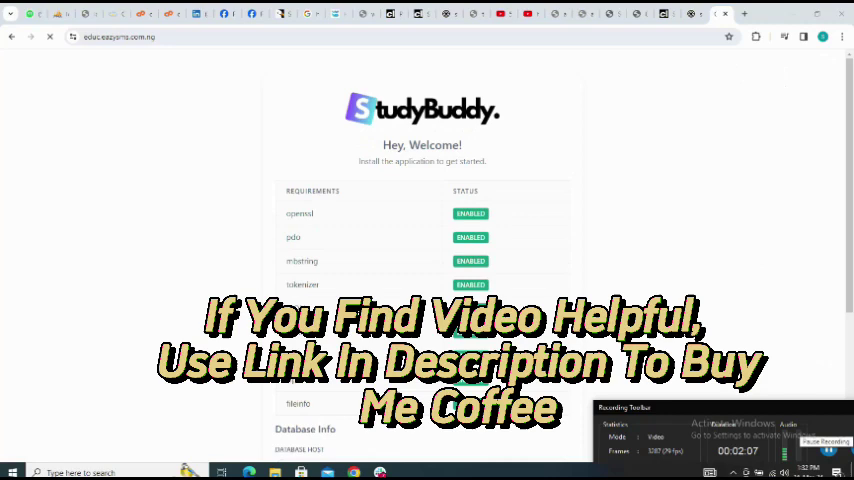
Review the Requirements check, set Database Host to localhost and begin the Database Name.
scroll("down", 3)
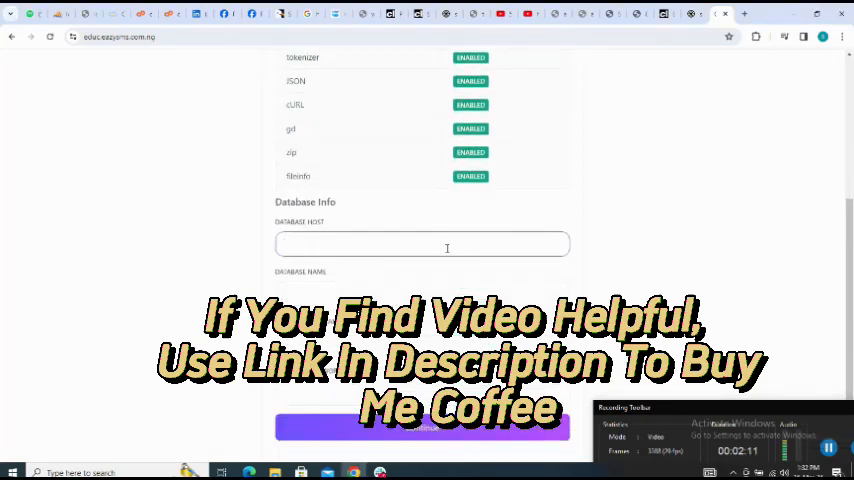
type("local")
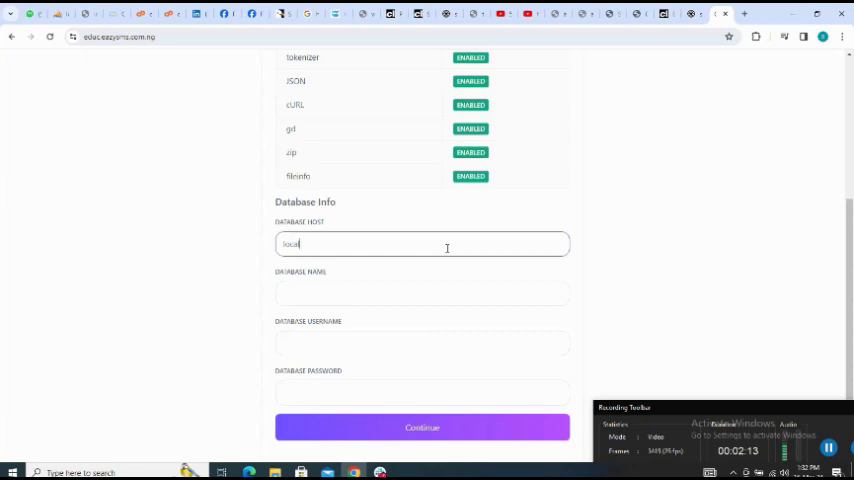
type("host")
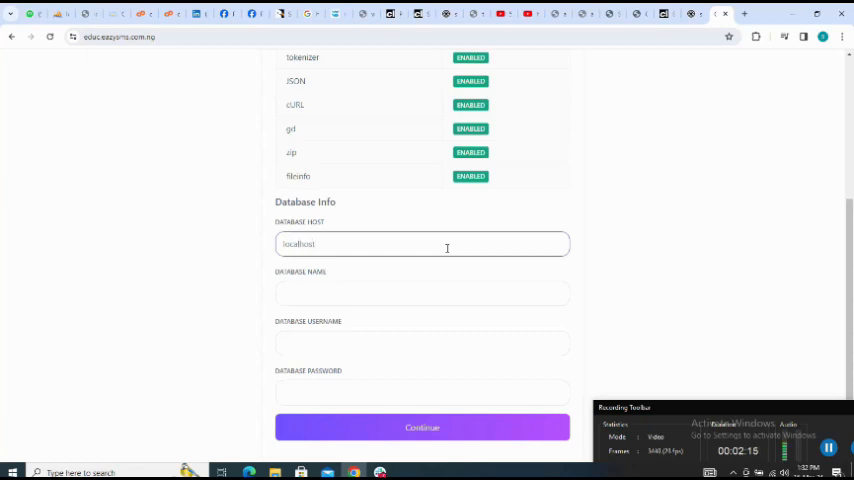
left_click(408, 292)
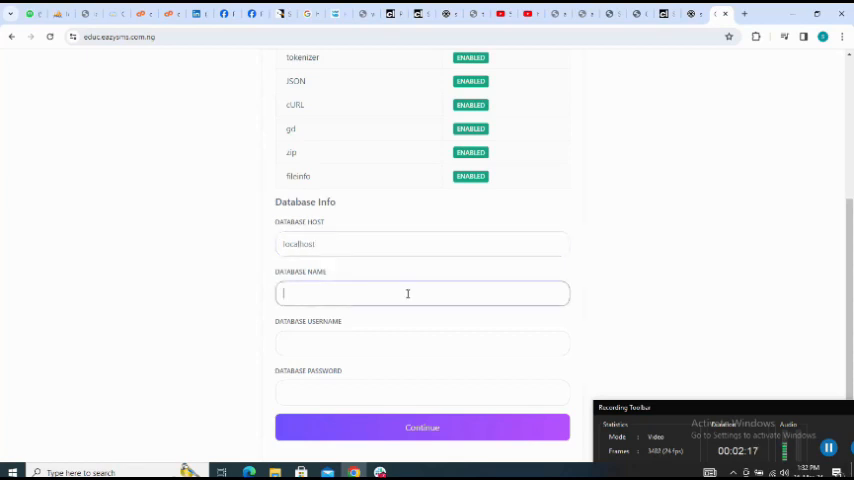
type("nt")
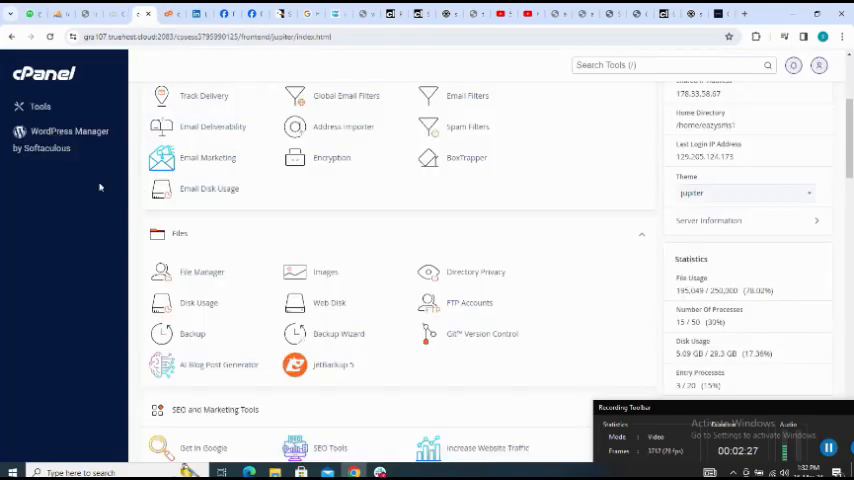
In MySQL Databases, locate Current Databases and select the script's full database name to copy.
scroll("down", 3)
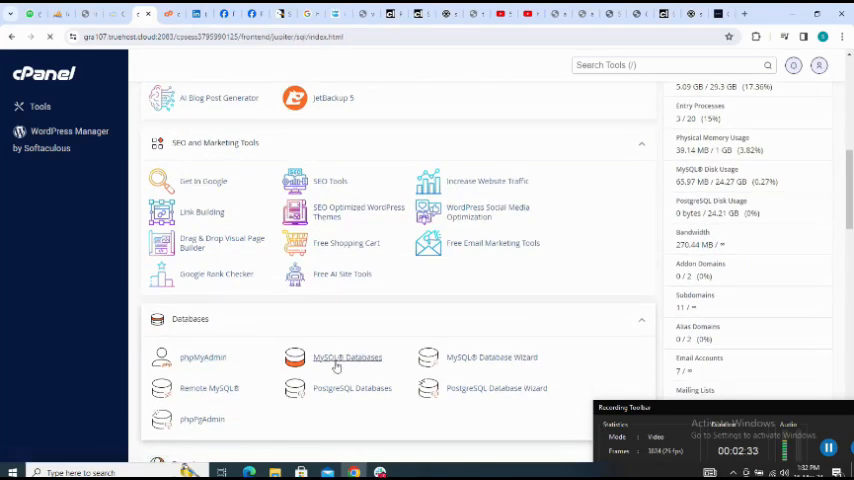
left_click(348, 356)
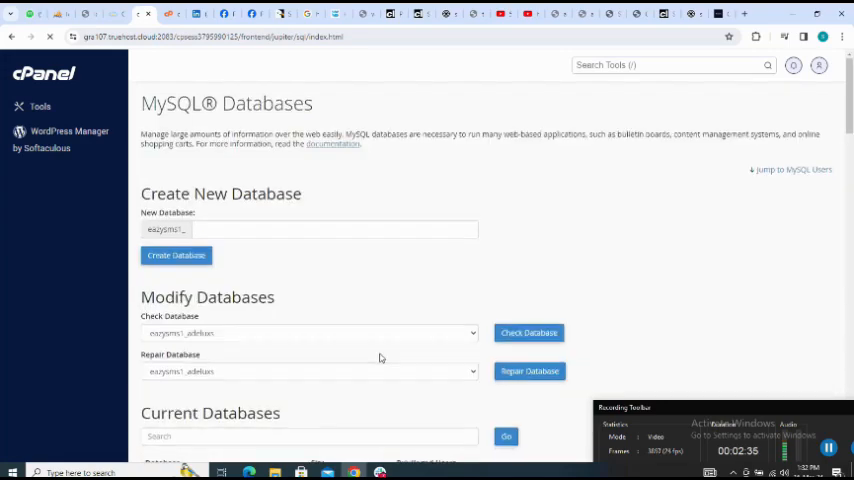
scroll("down", 3)
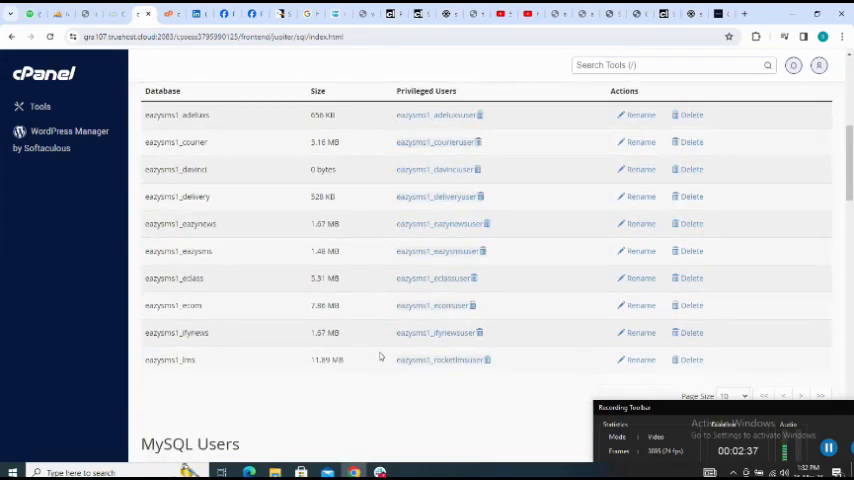
scroll("down", 3)
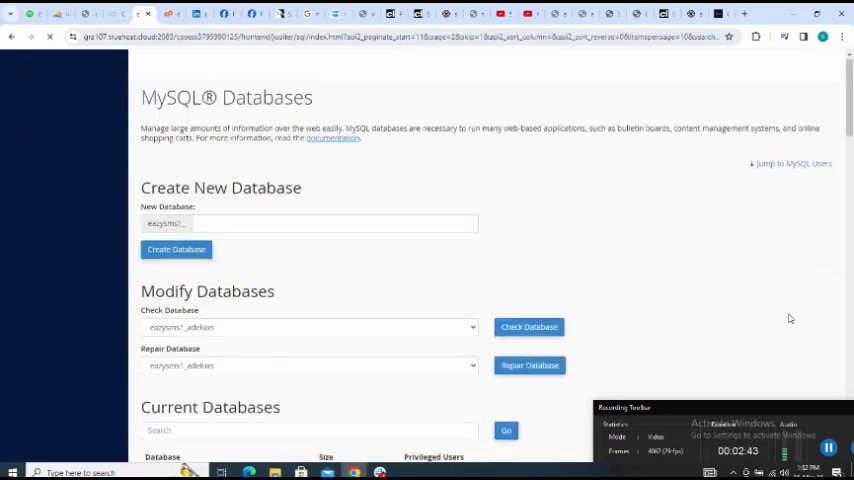
scroll("down", 3)
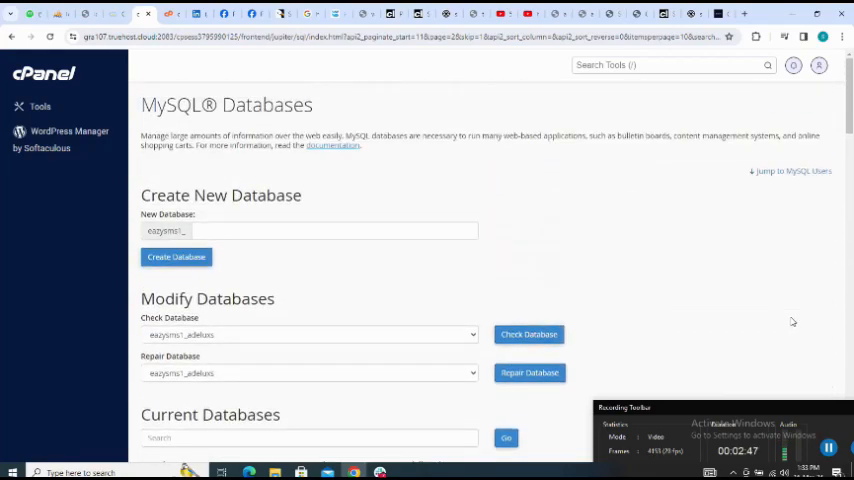
scroll("down", 3)
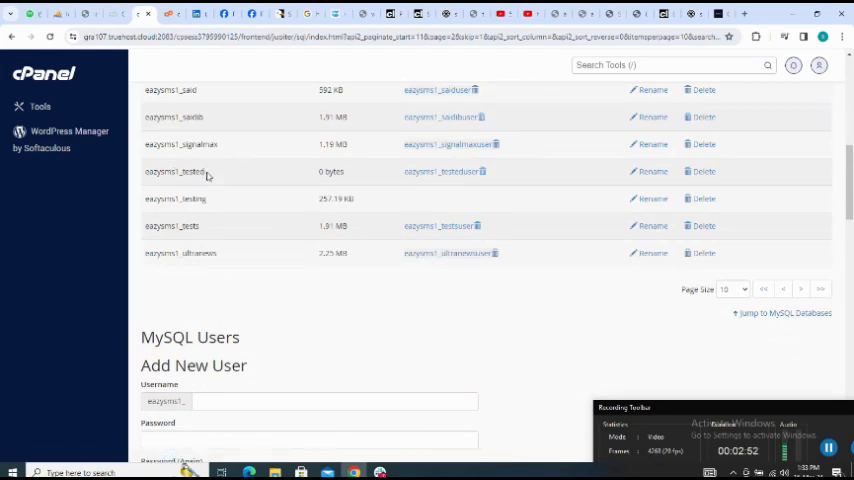
double_click(184, 172)
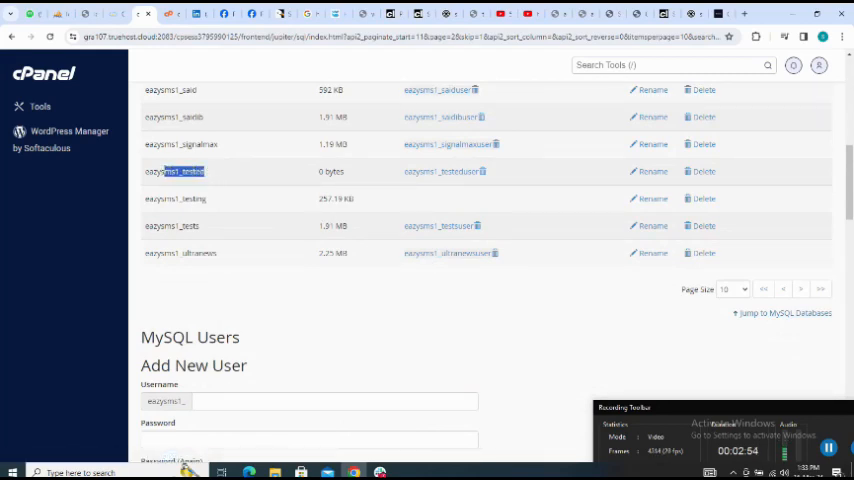
double_click(176, 172)
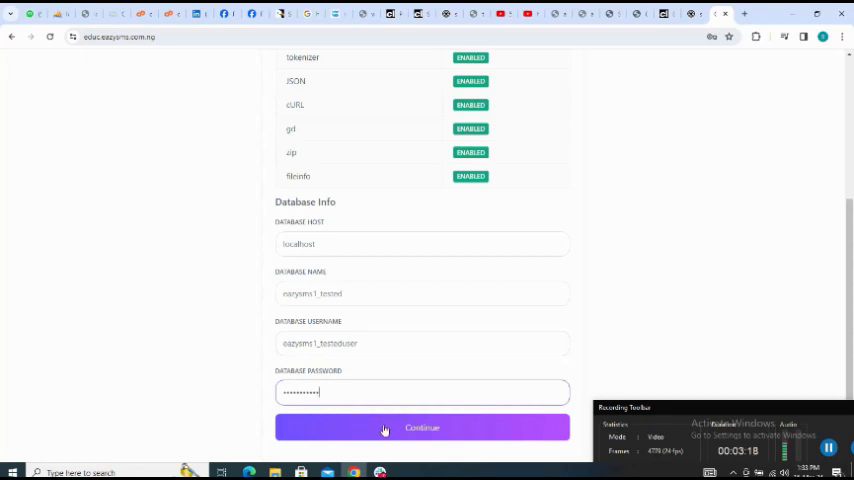
Submit the database configuration so the config file is created and the Database Tables step loads.
left_click(420, 428)
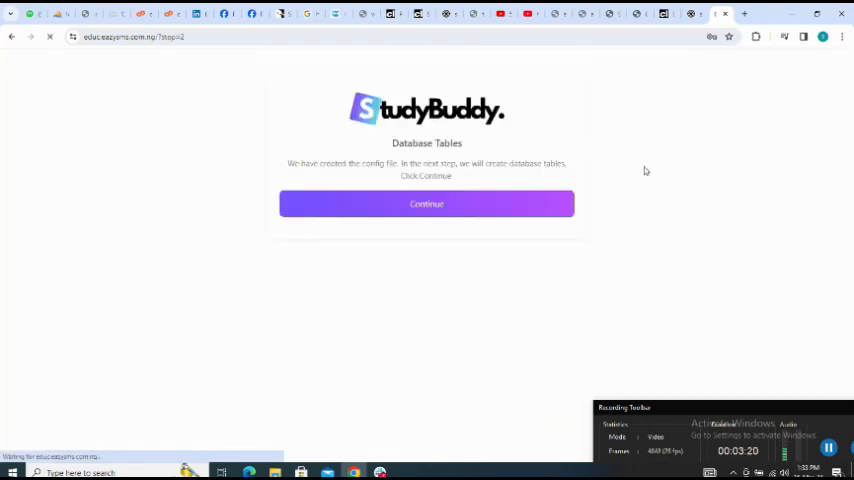
left_click(426, 204)
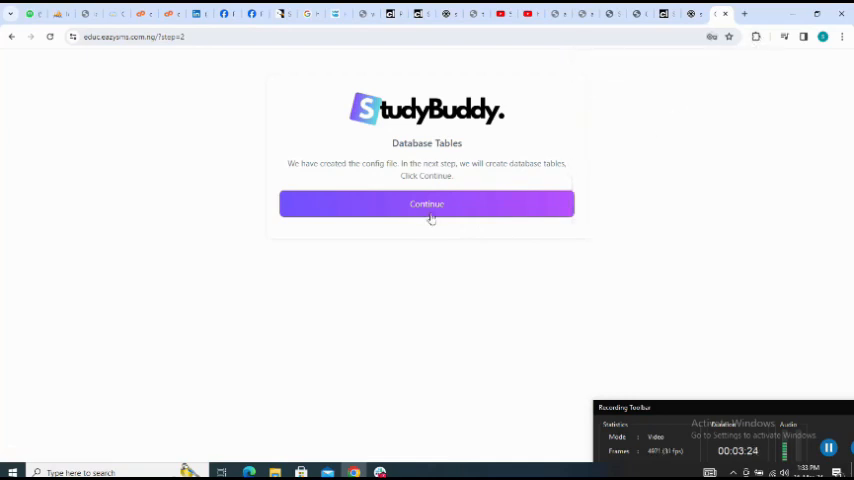
left_click(426, 204)
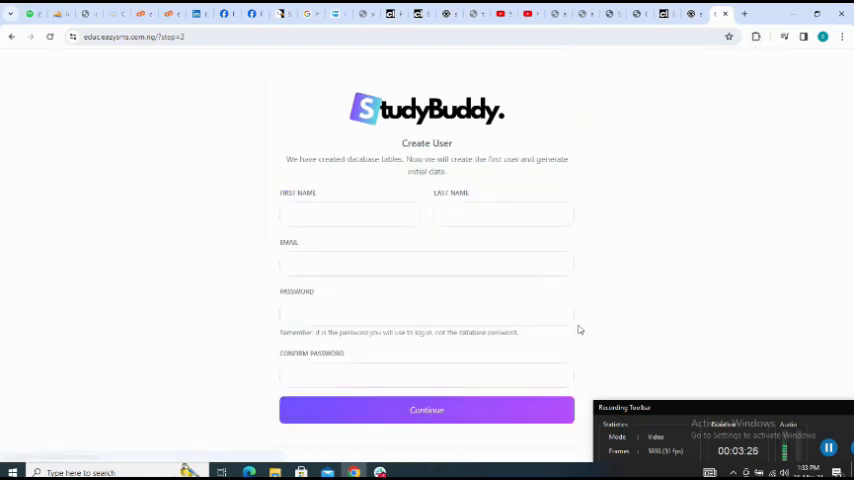
left_click(348, 214)
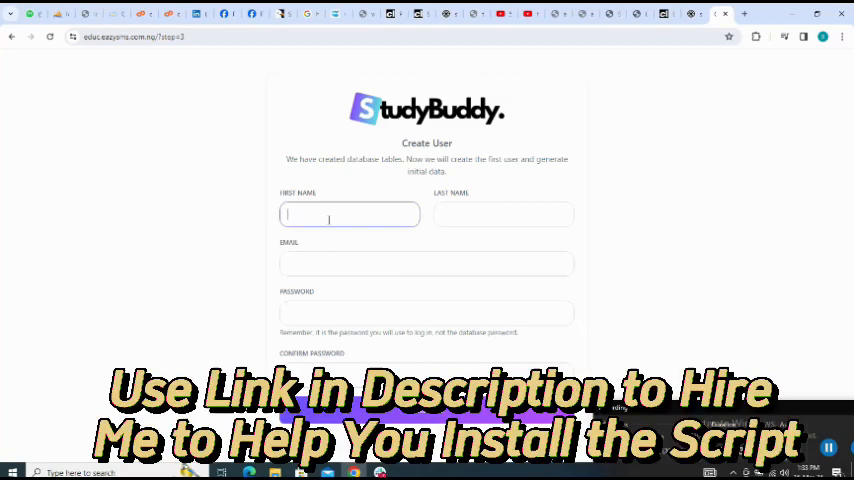
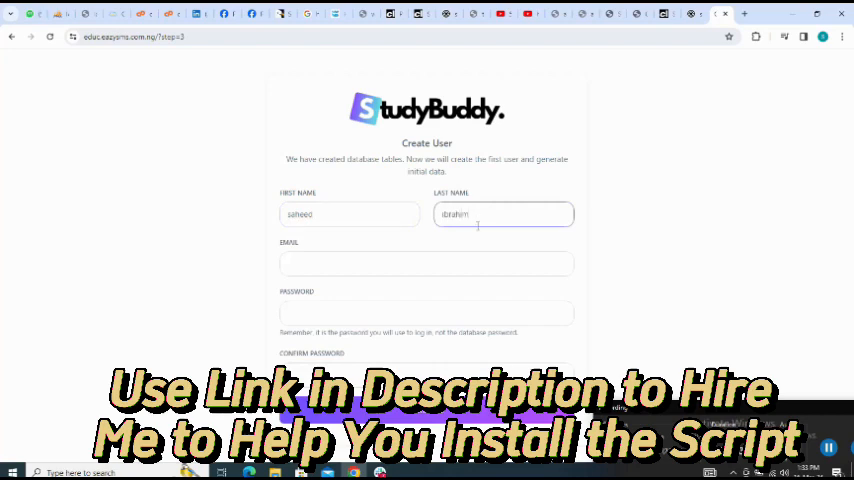
Fill the admin email, password and confirmation, and finish the installation.
left_click(426, 264)
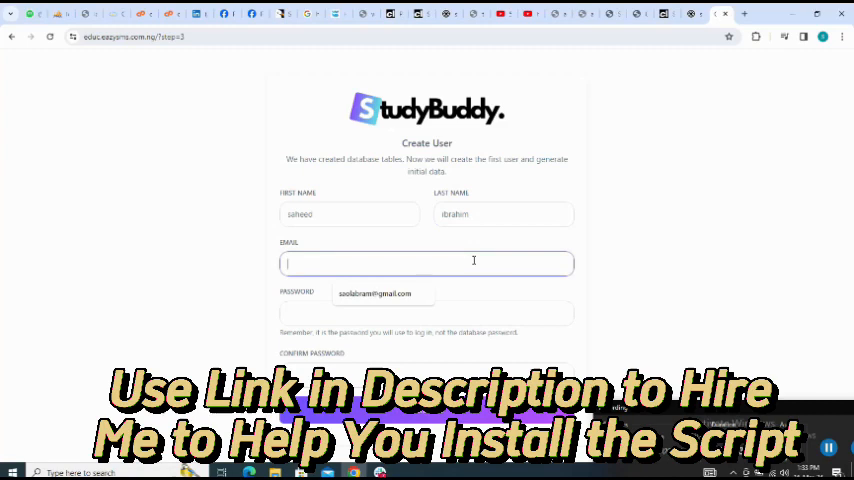
type("admin@example.com")
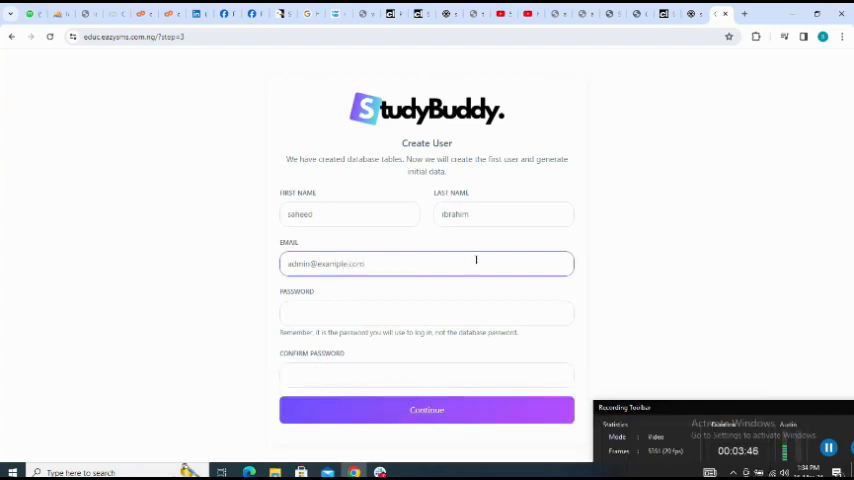
left_click(426, 312)
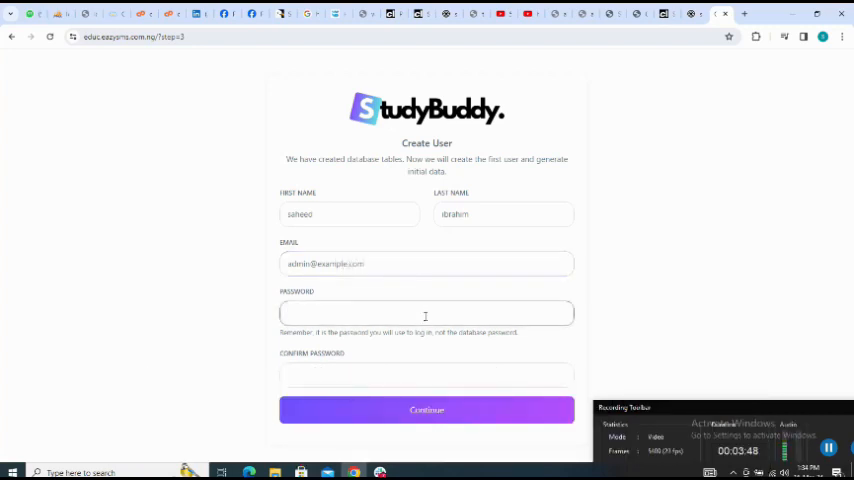
type("••••")
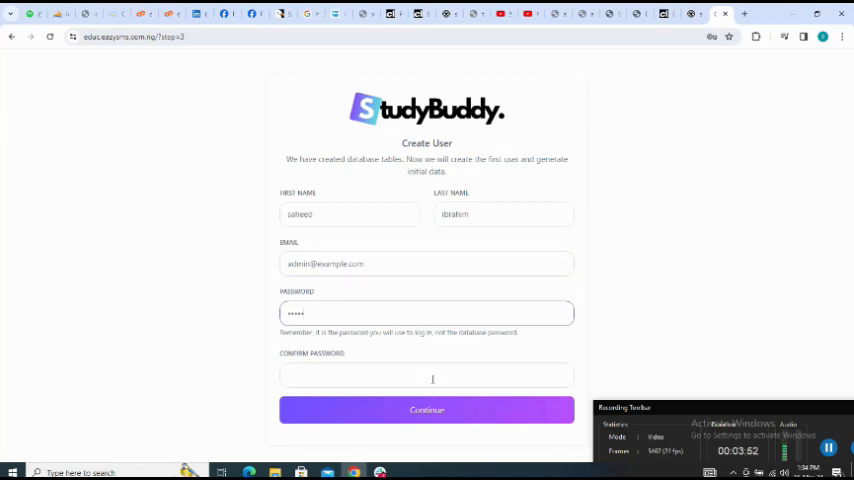
type("••••")
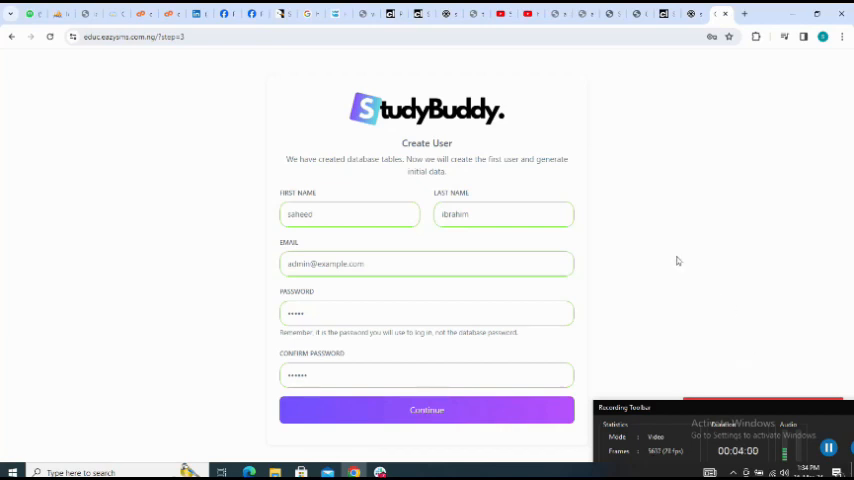
mouse_move(848, 448)
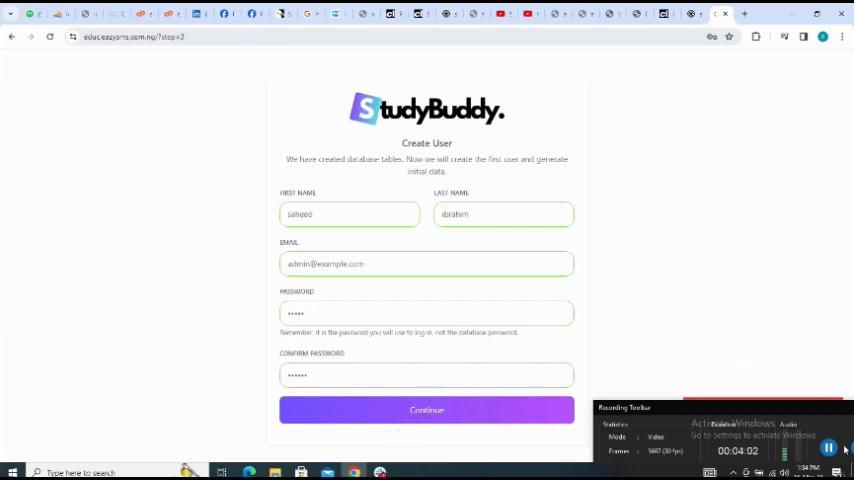
left_click(426, 408)
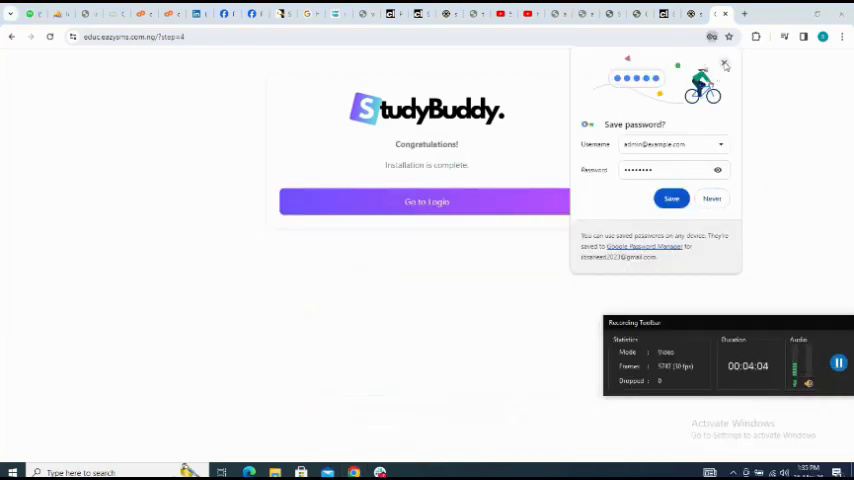
Sign in to StudyBuddy with the saved admin email and password to reach the dashboard.
left_click(426, 200)
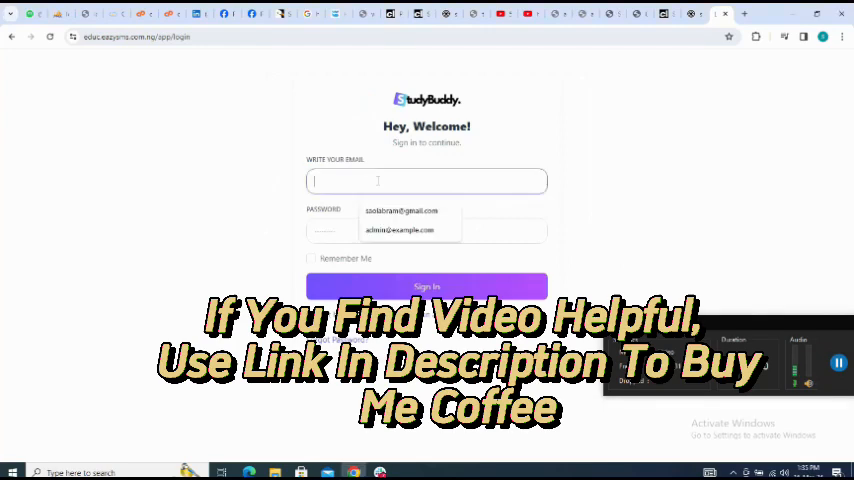
left_click(404, 228)
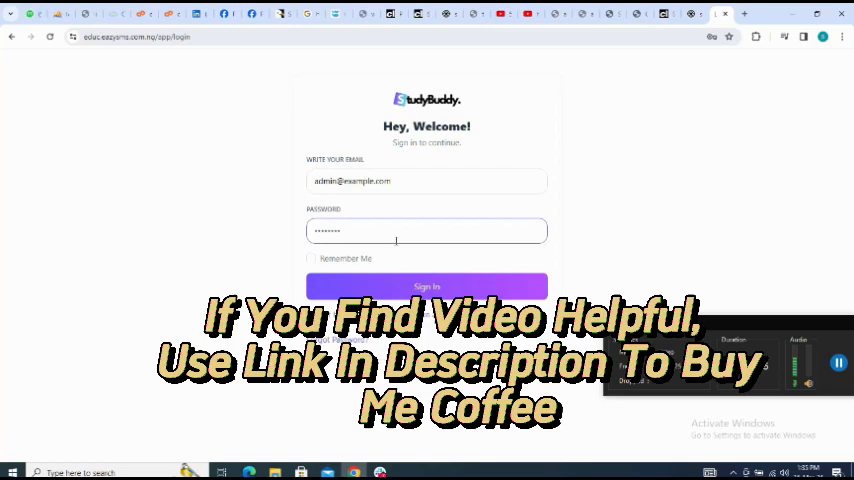
left_click(426, 288)
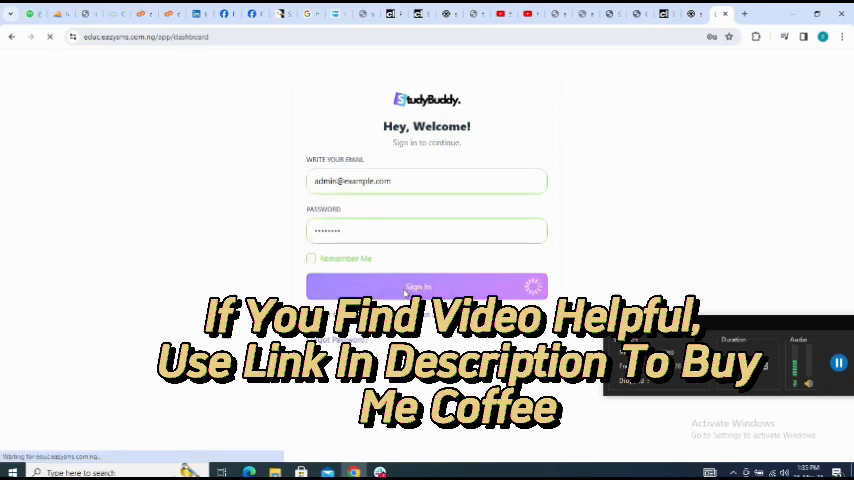
left_click(426, 288)
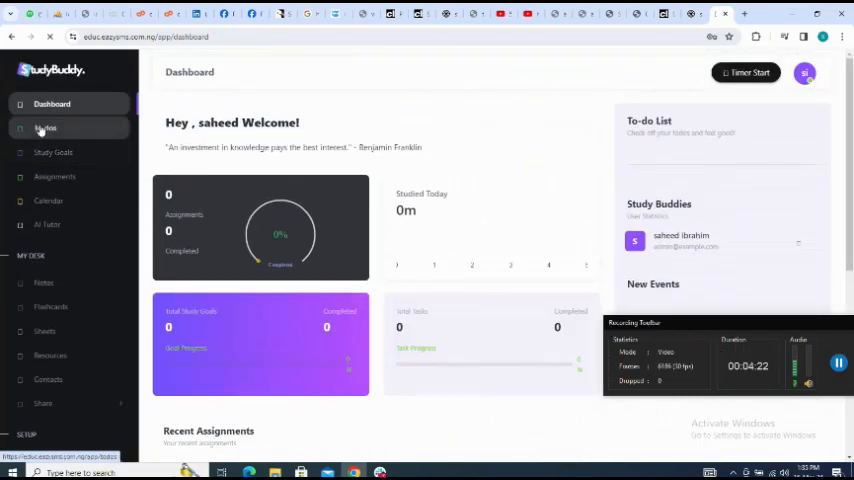
left_click(44, 128)
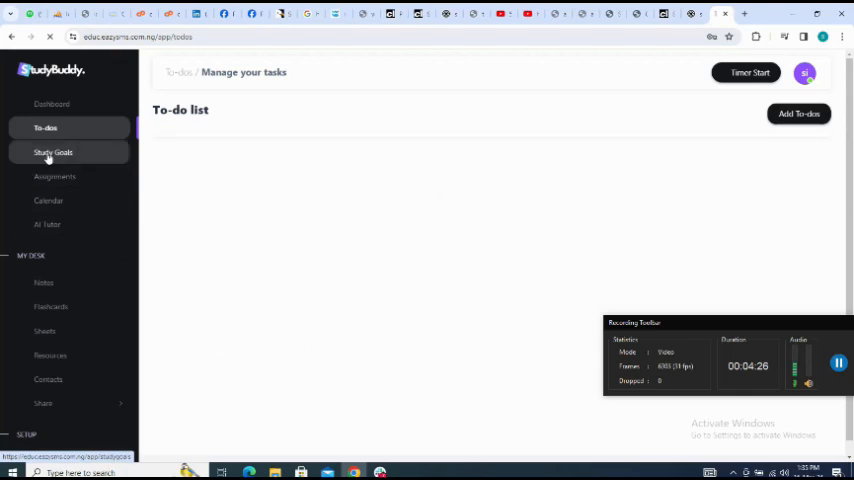
left_click(54, 152)
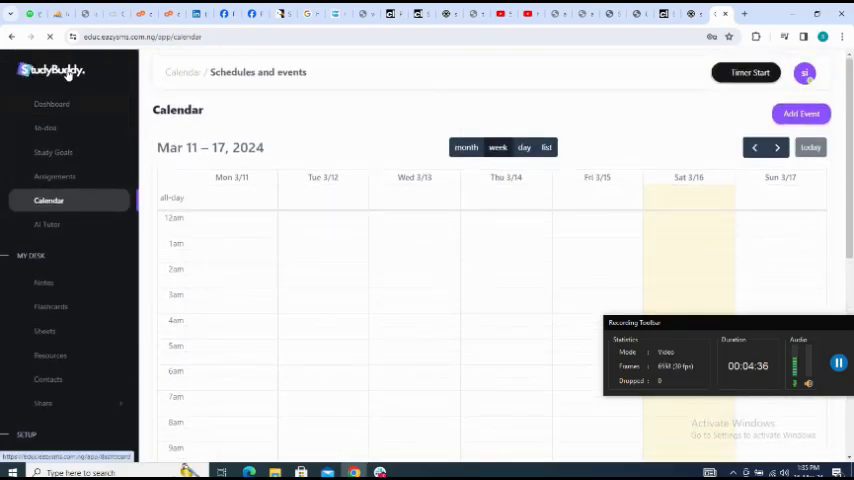
left_click(48, 104)
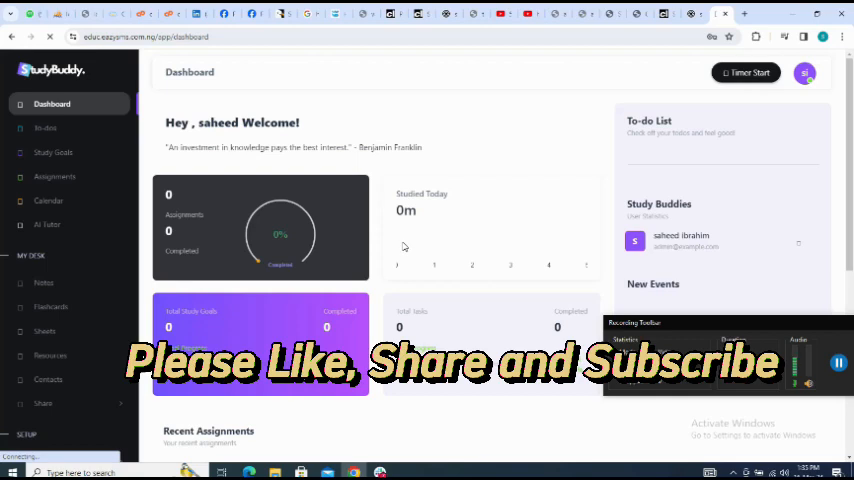
scroll("down", 3)
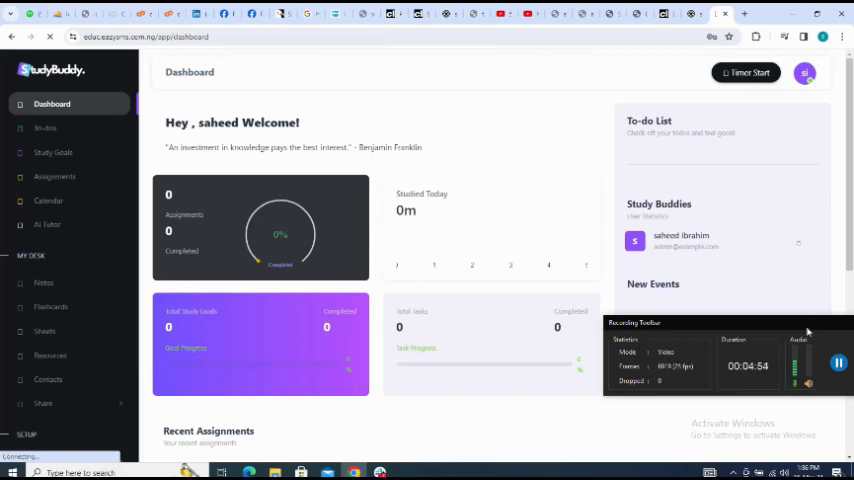
mouse_move(840, 312)
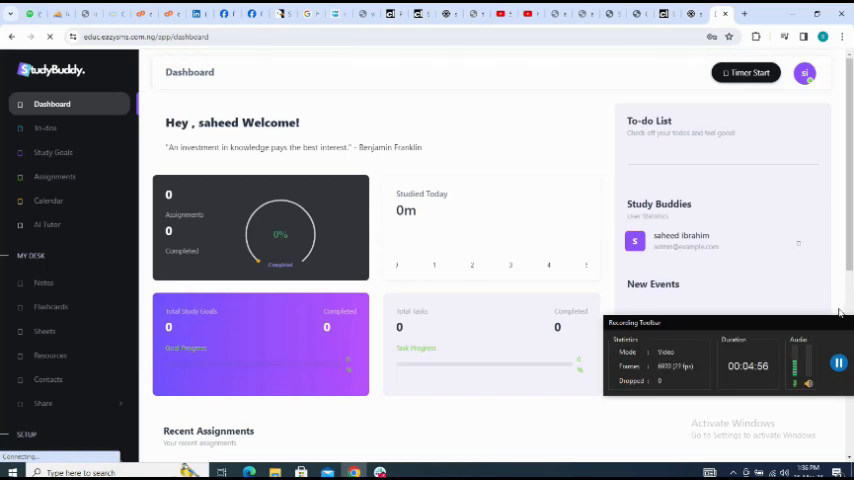